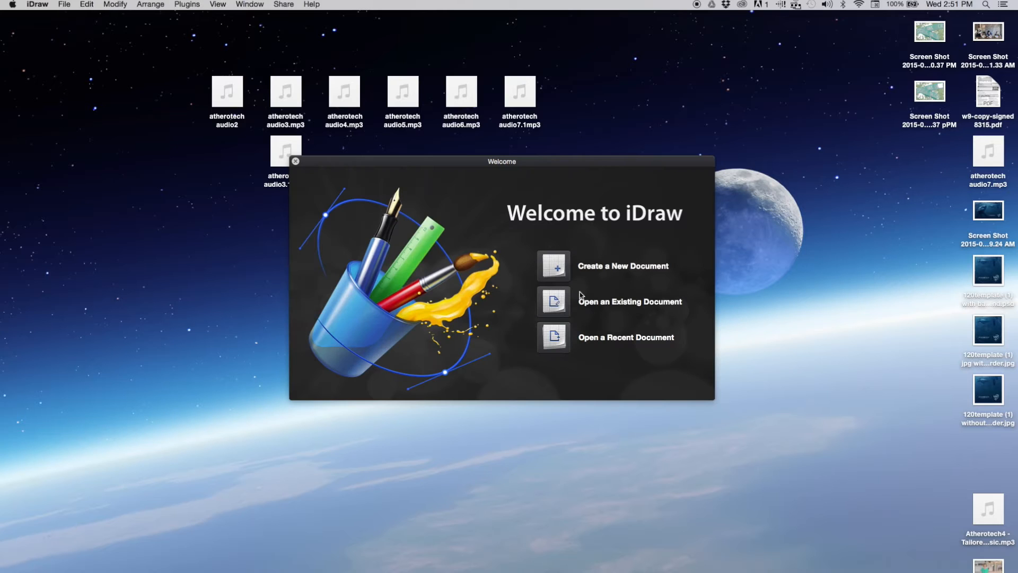
mouse_move(424, 242)
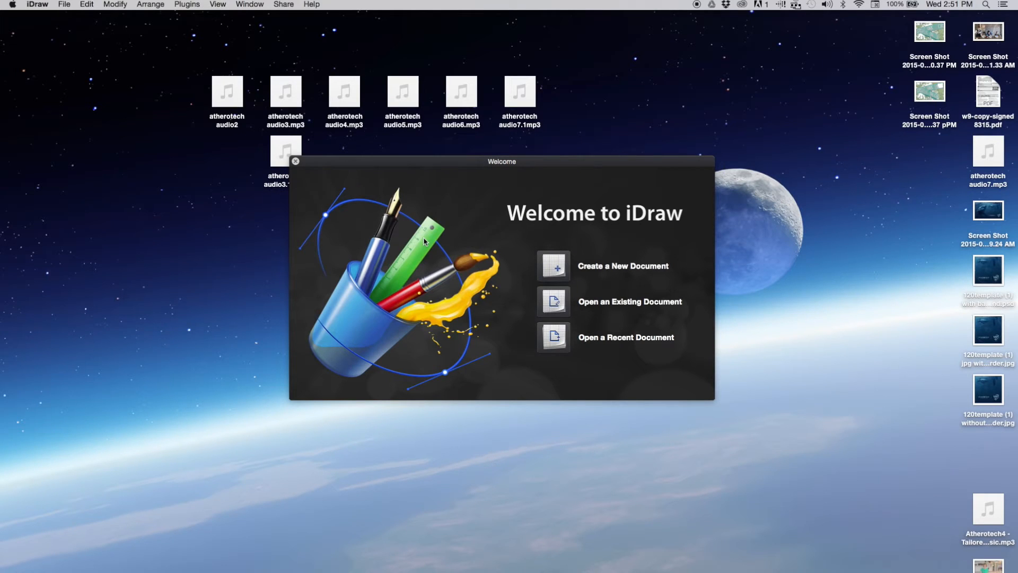
mouse_move(510, 273)
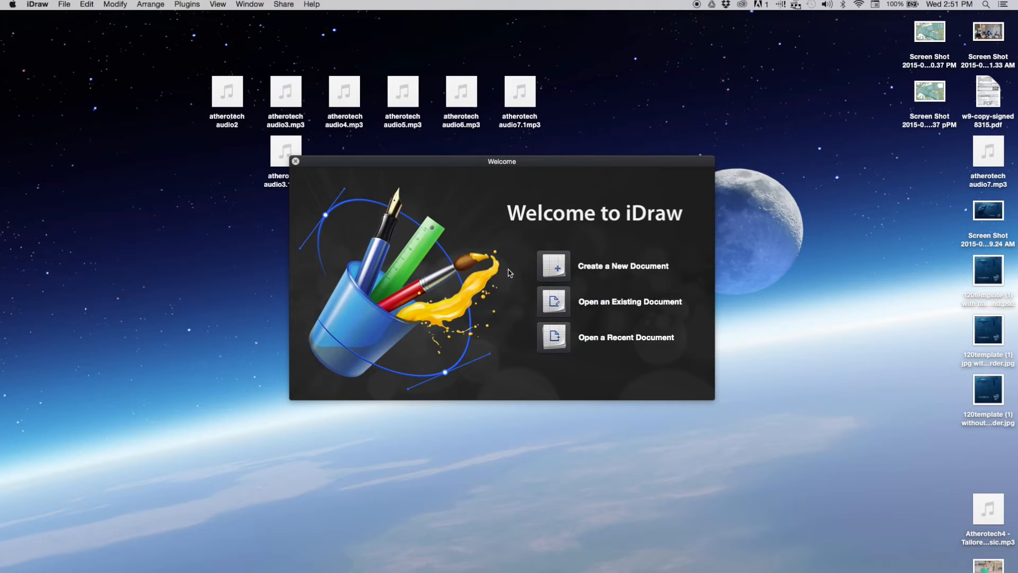
- Start a new Blank-template document sized 1920 × 20000 pixels
click(622, 265)
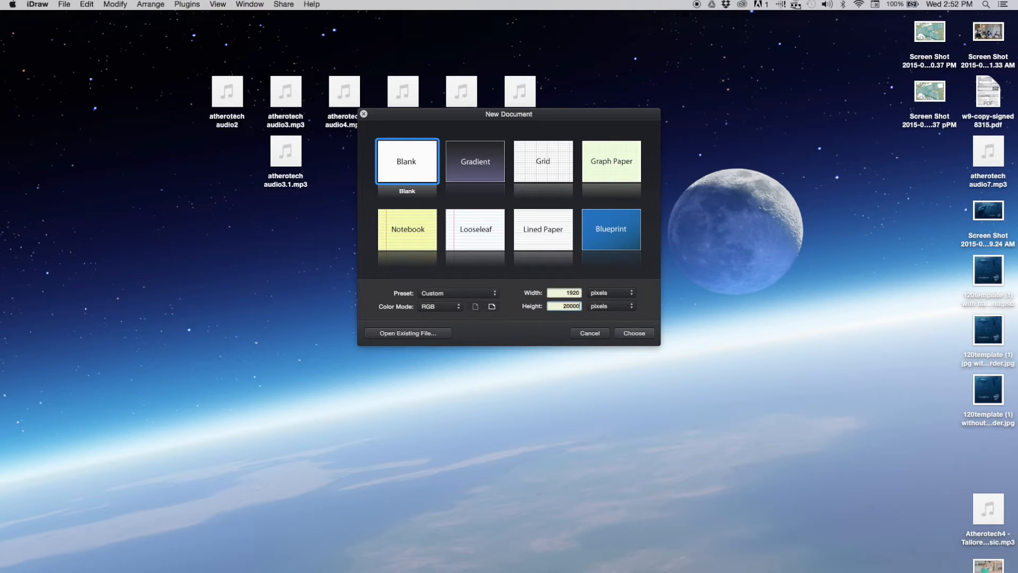
- Confirm the Blank 1920 × 20000 document and scroll through its tall canvas
click(634, 333)
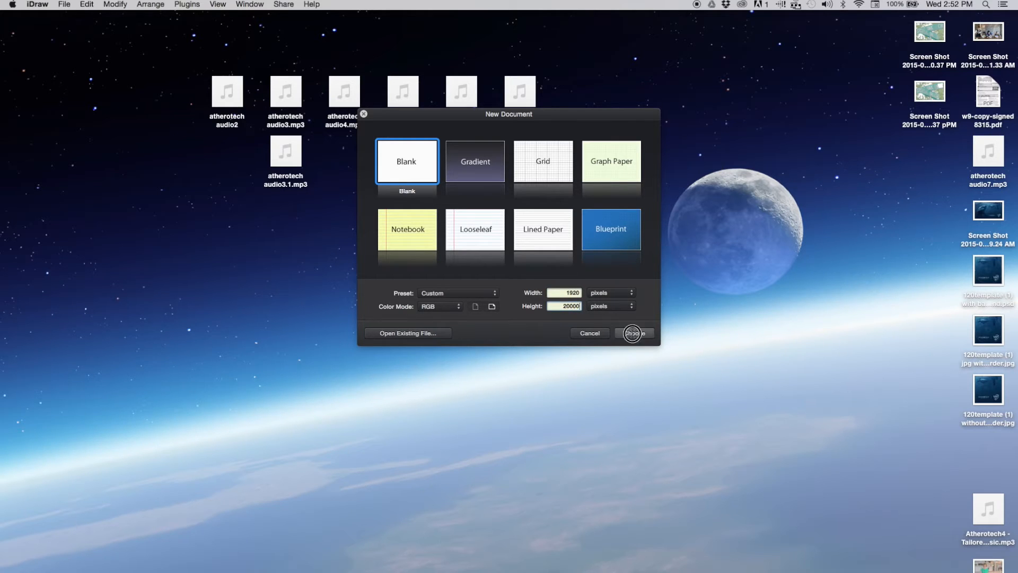
click(632, 333)
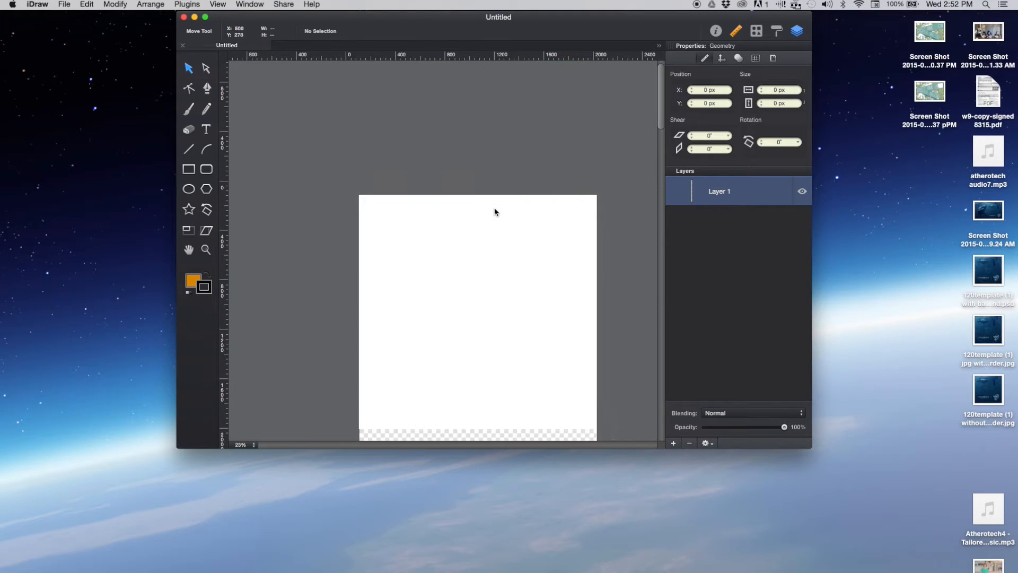
scroll(up, 3)
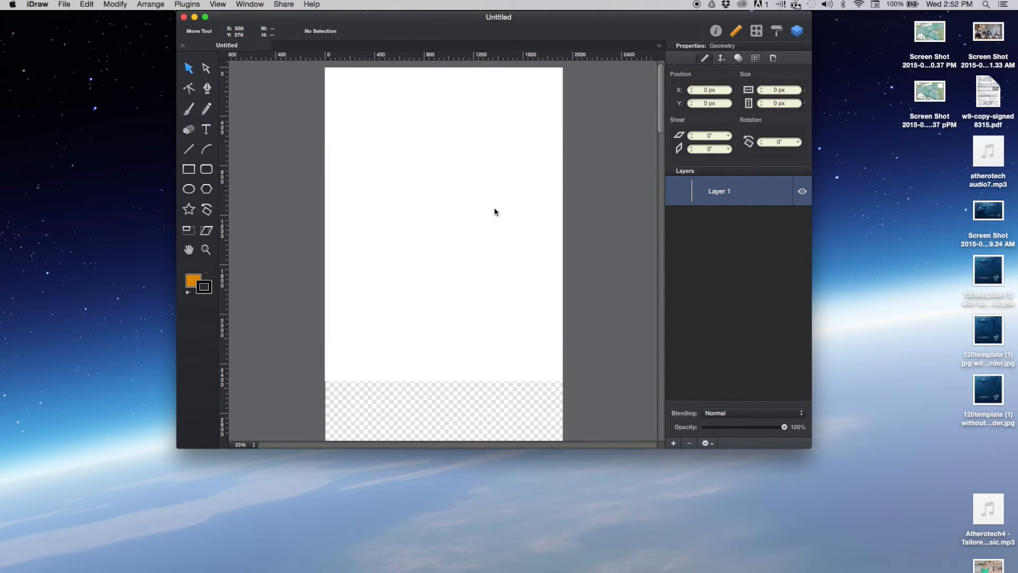
scroll(down, 3)
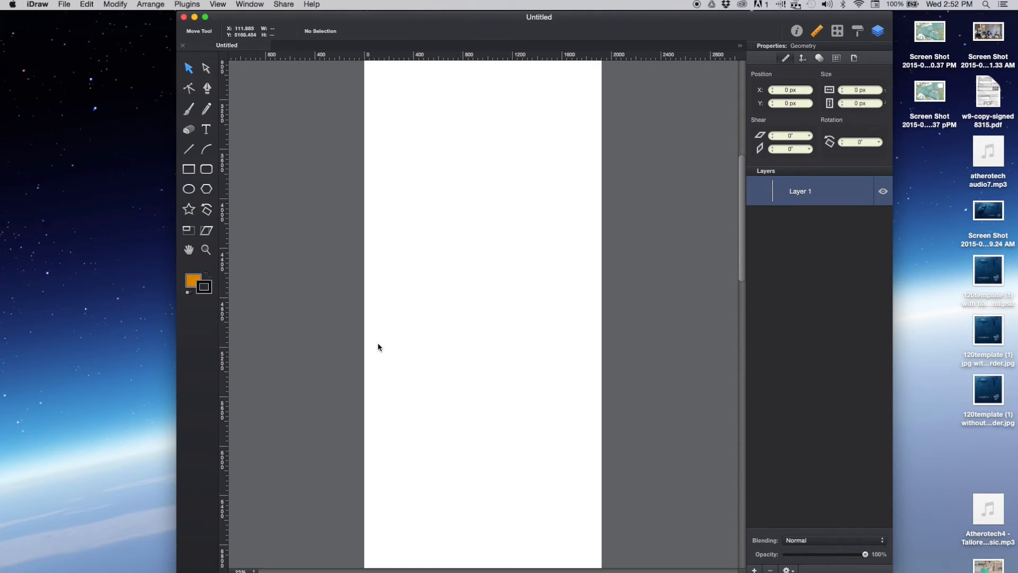
mouse_move(464, 294)
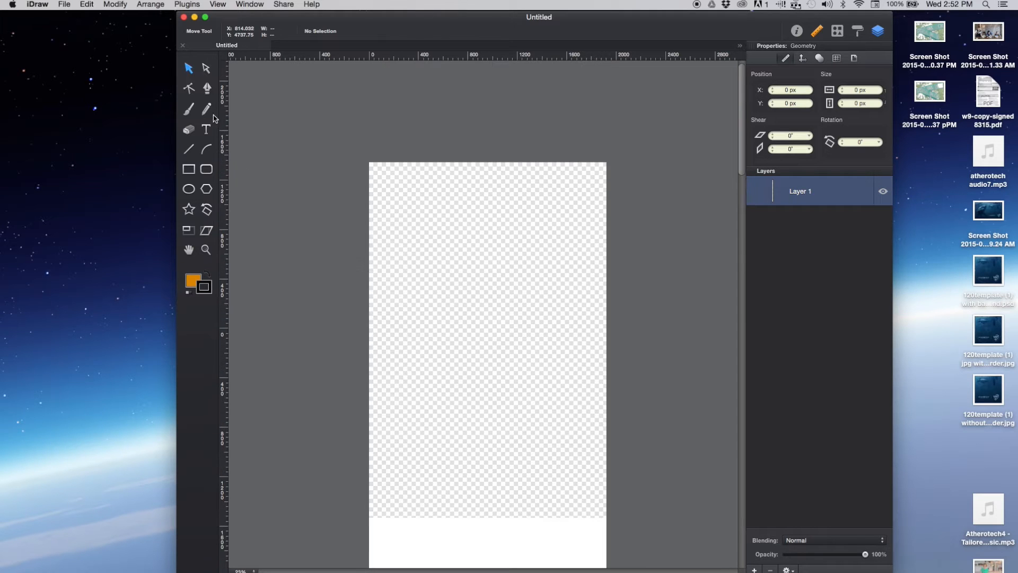
- Type about thirteen short centered credit lines near the top of the canvas
click(205, 129)
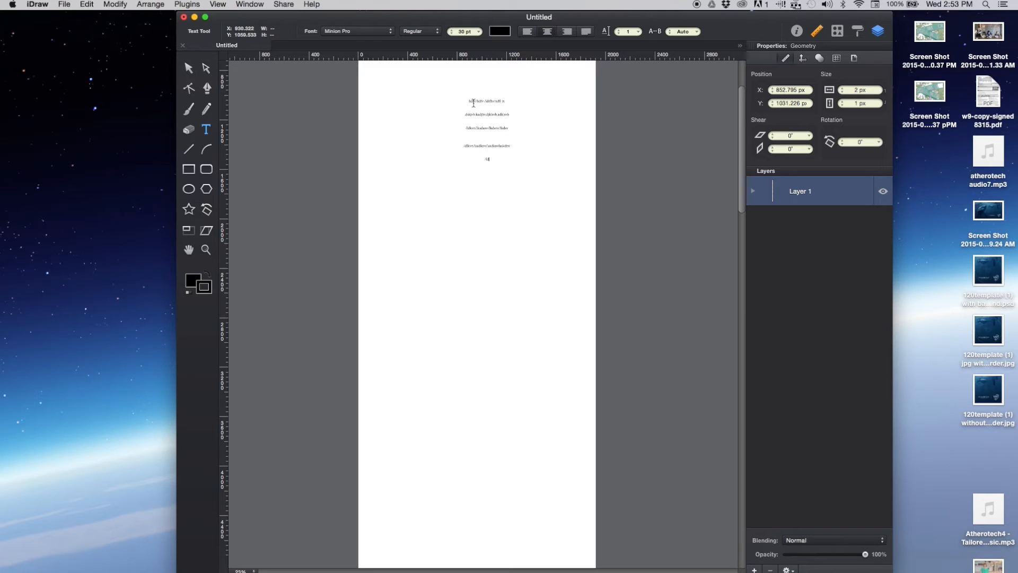
text(text)
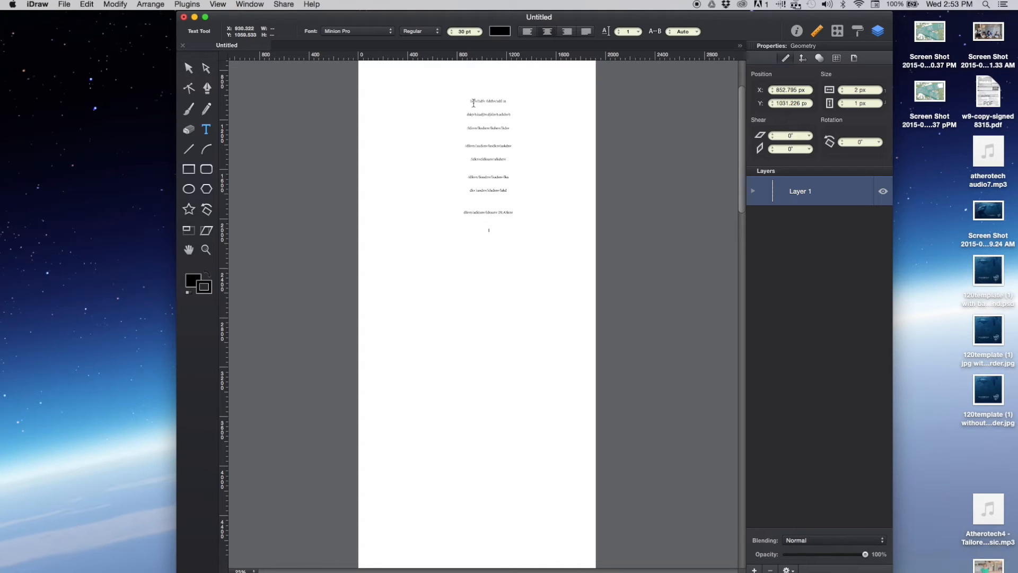
text(text)
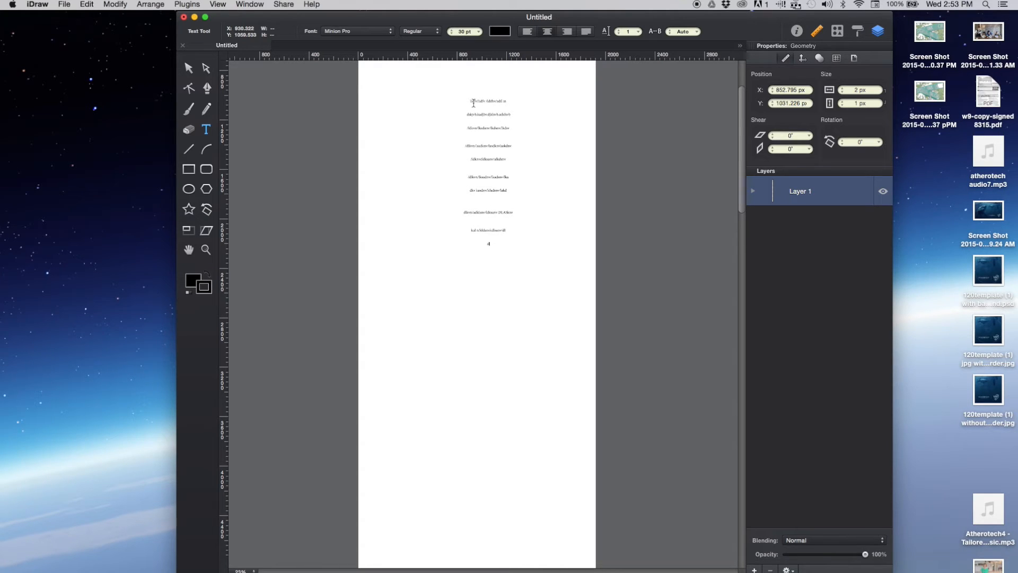
text(text)
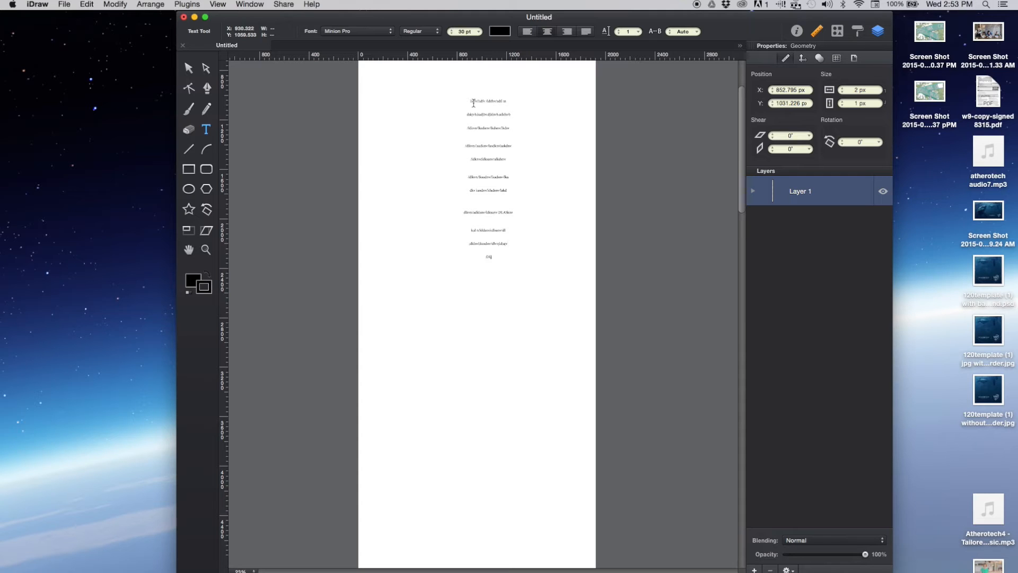
text(text)
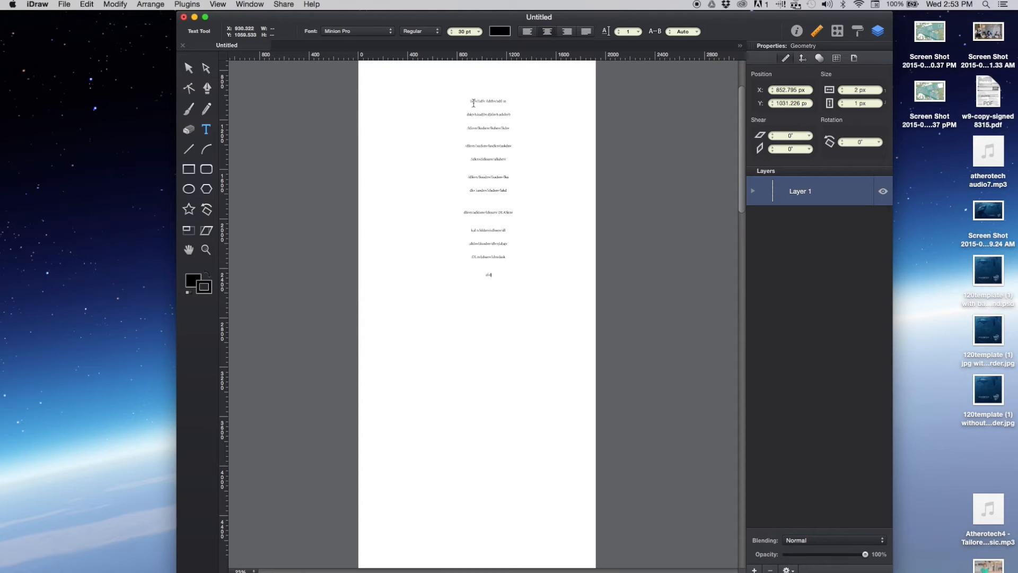
text(text)
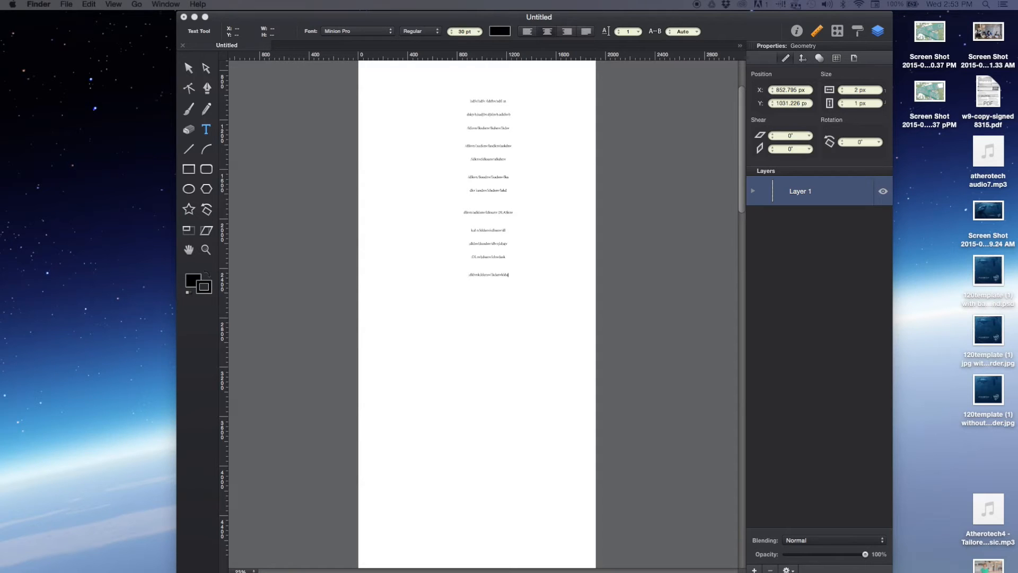
mouse_move(598, 434)
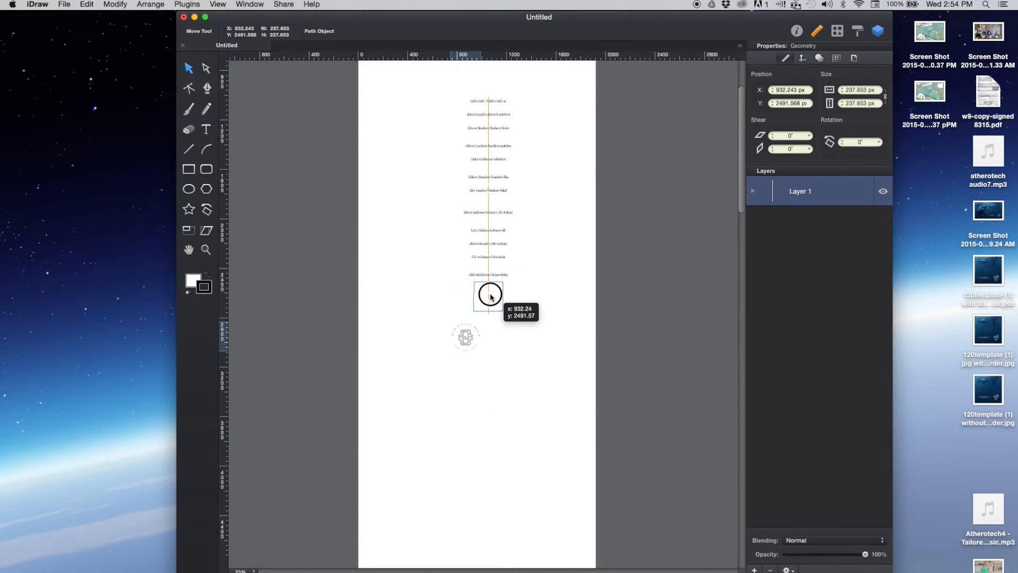
- Place a circular logo and a four-line text block centered below the credits
click(310, 132)
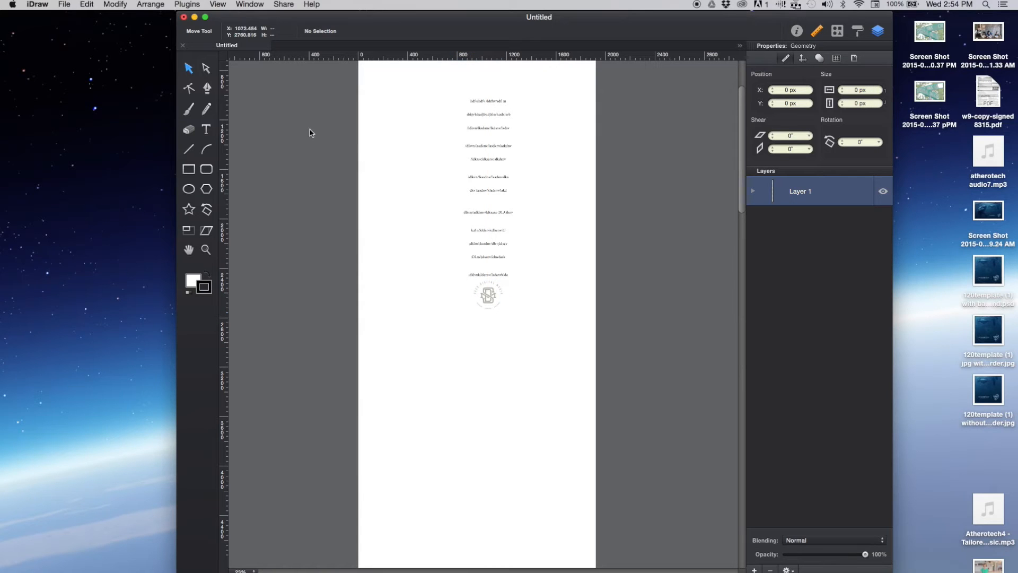
click(206, 130)
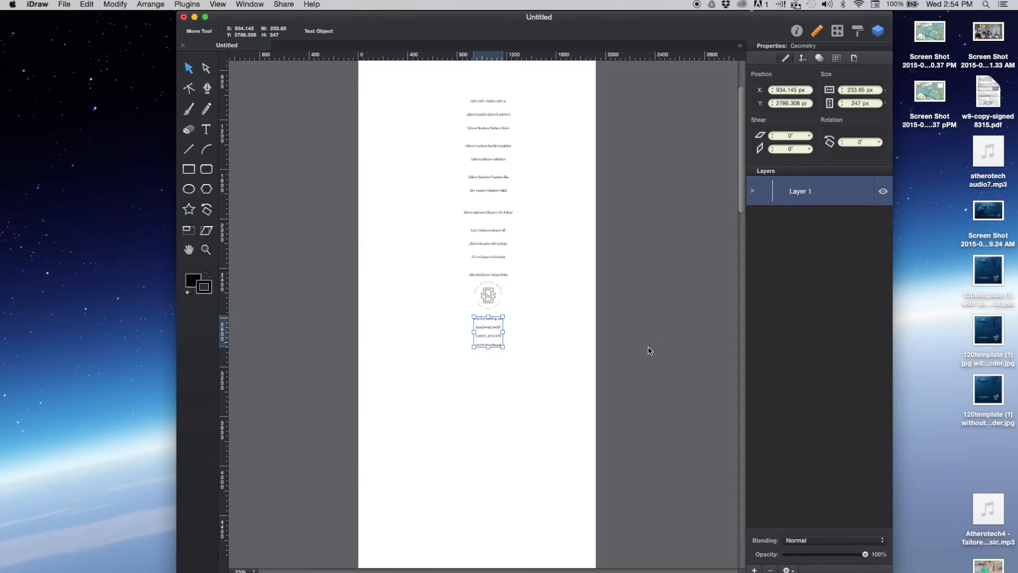
click(471, 191)
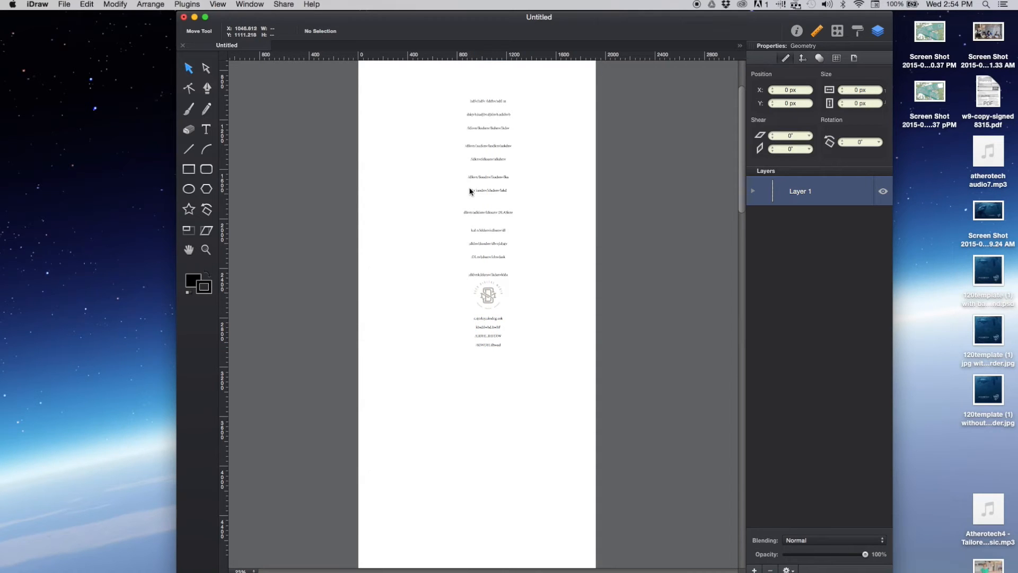
mouse_move(625, 388)
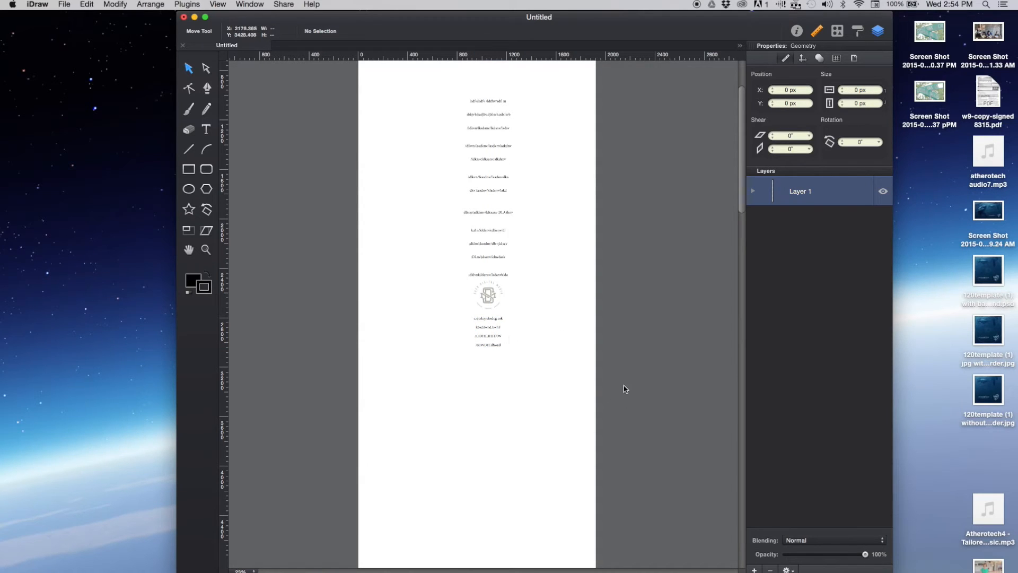
click(64, 5)
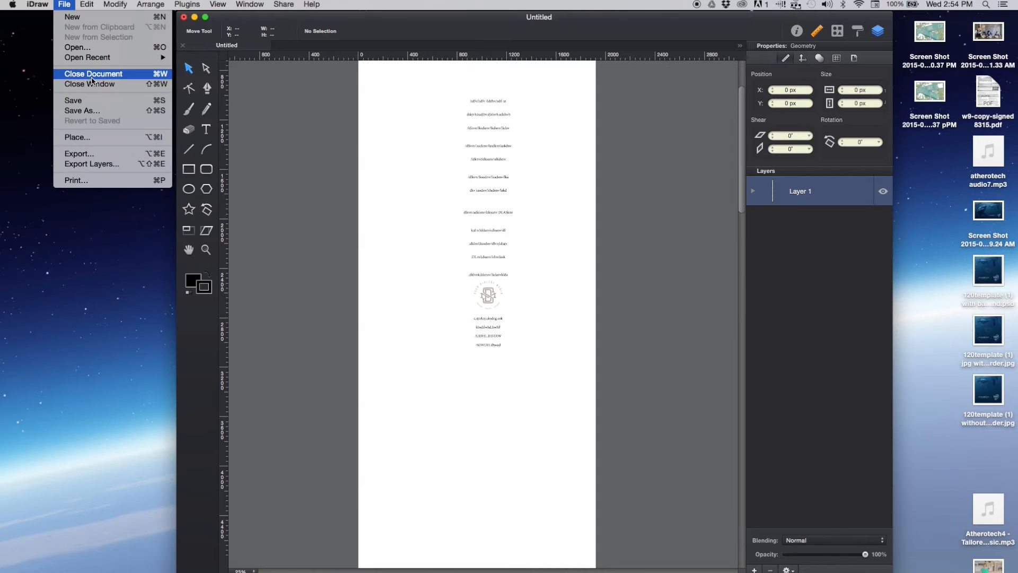
- Export the page in PNG format, saving it as 'credit test' on the Desktop
click(79, 153)
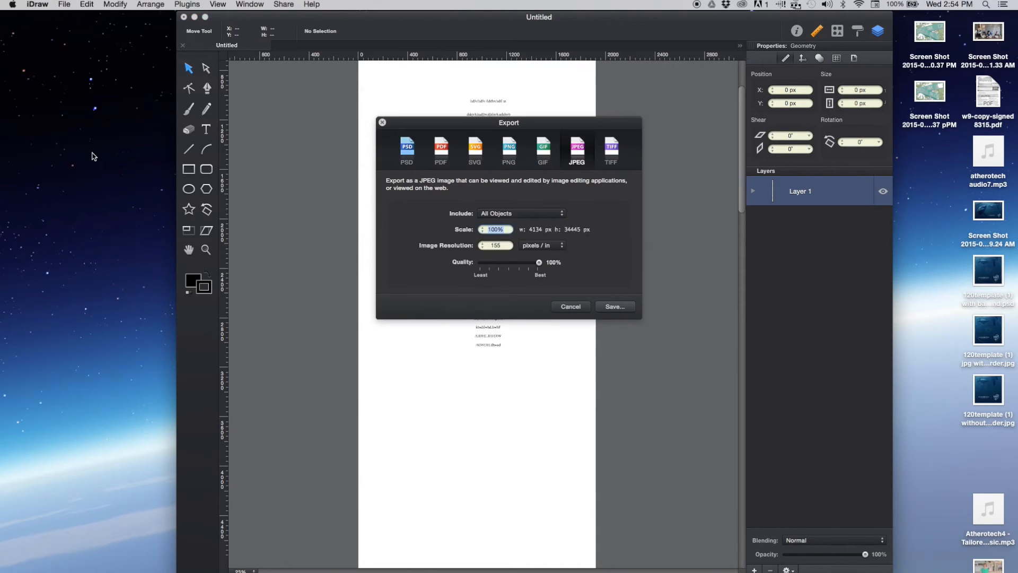
click(509, 150)
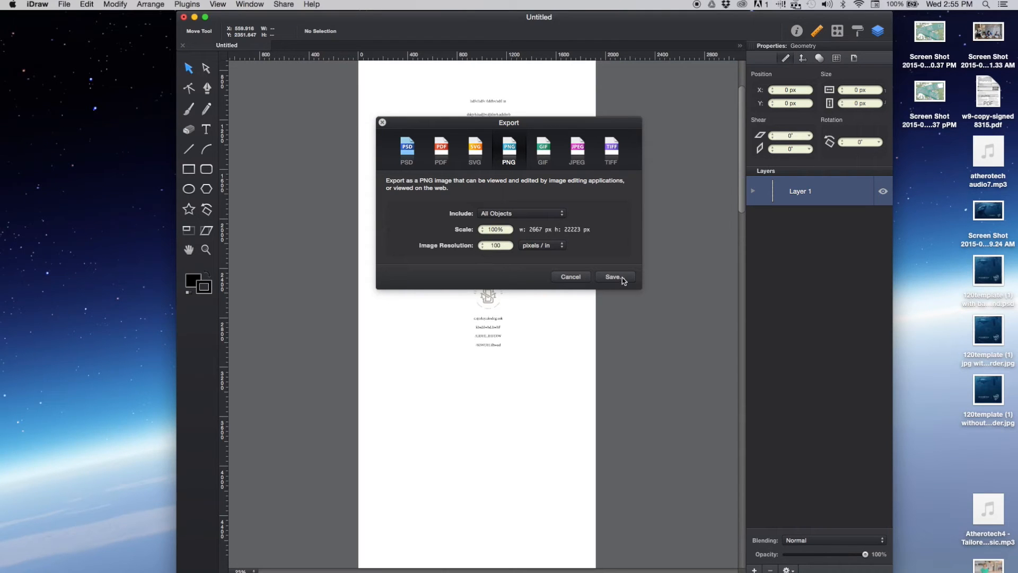
click(611, 277)
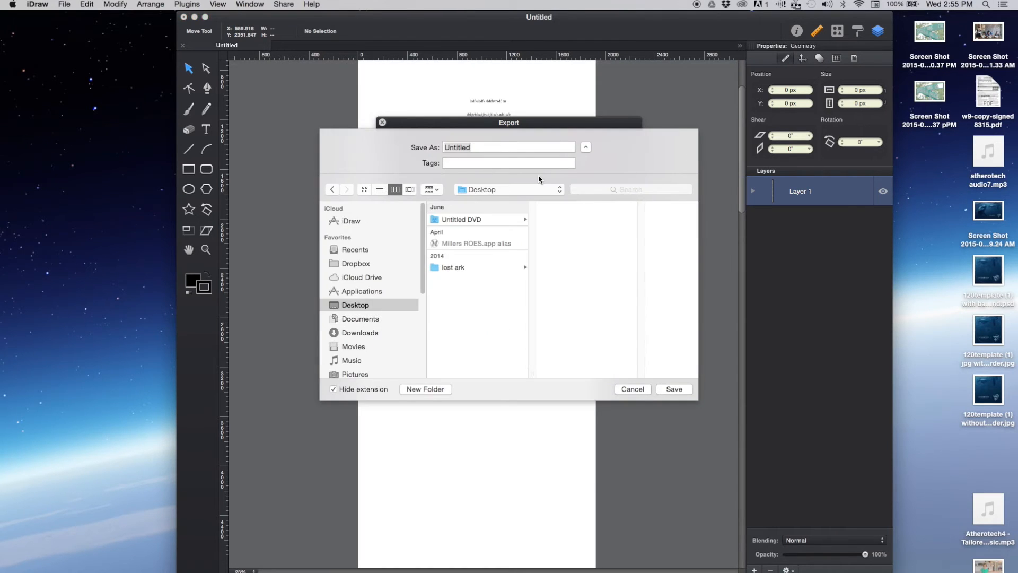
click(509, 146)
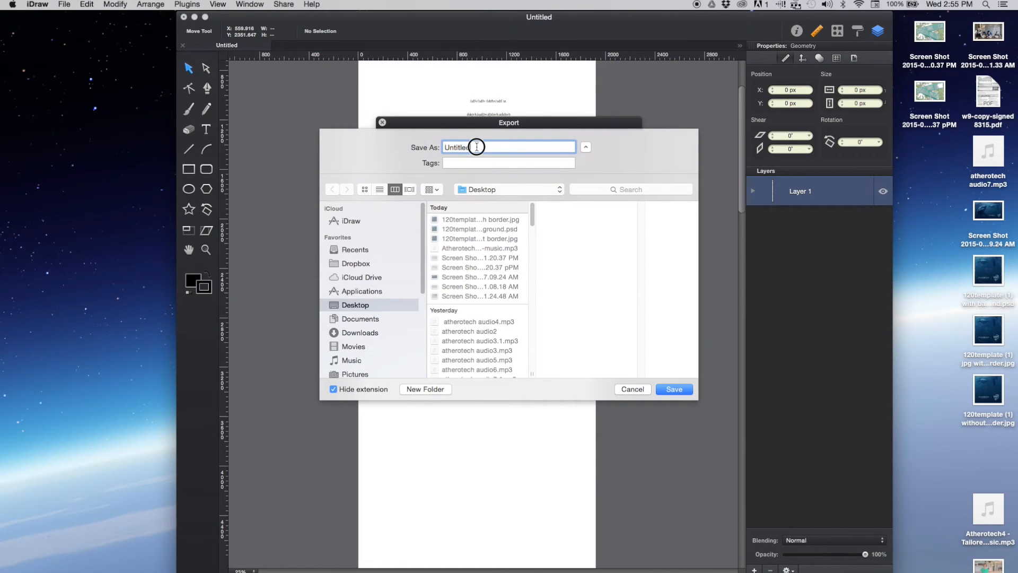
text(c)
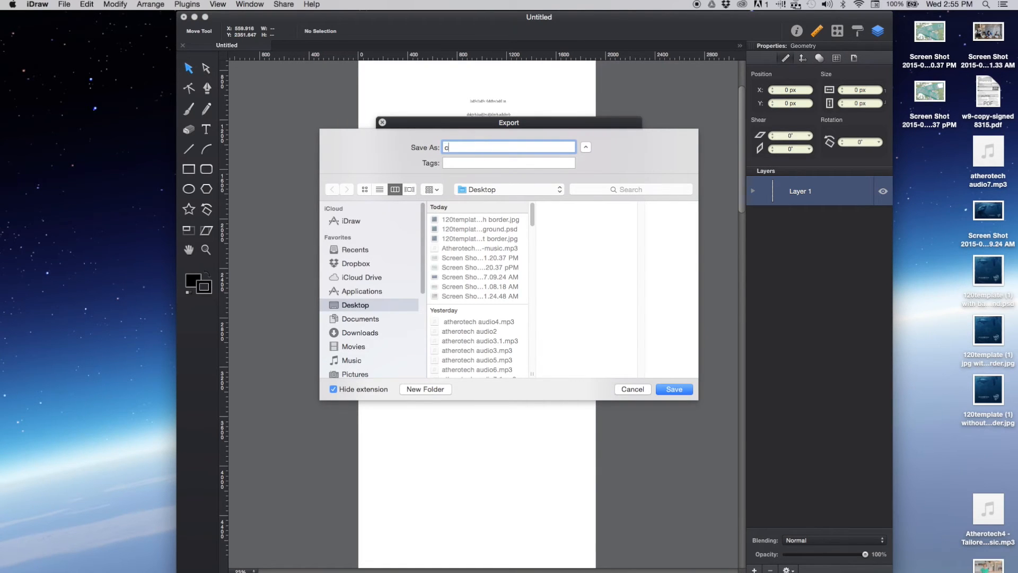
text(redit test)
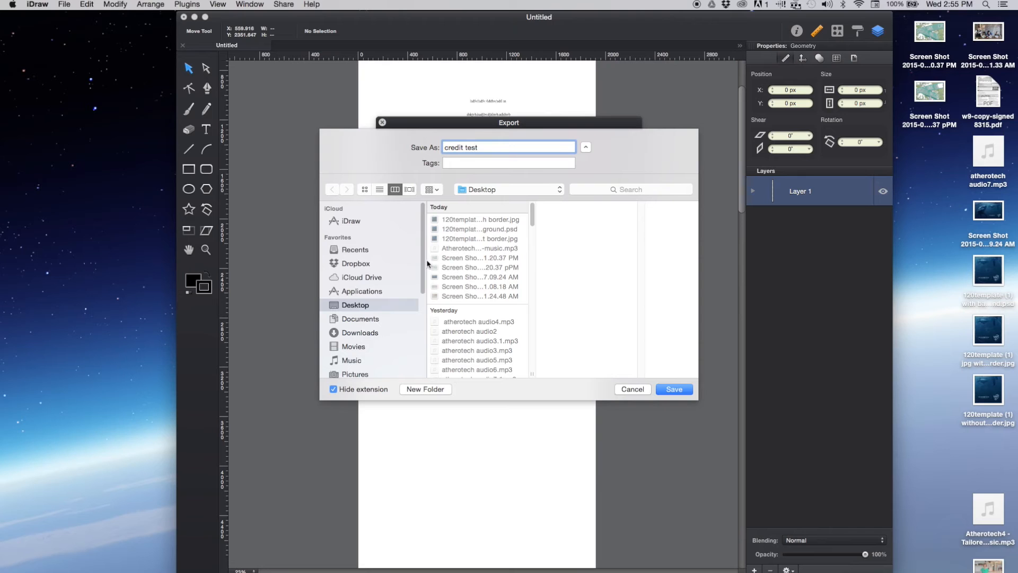
click(673, 389)
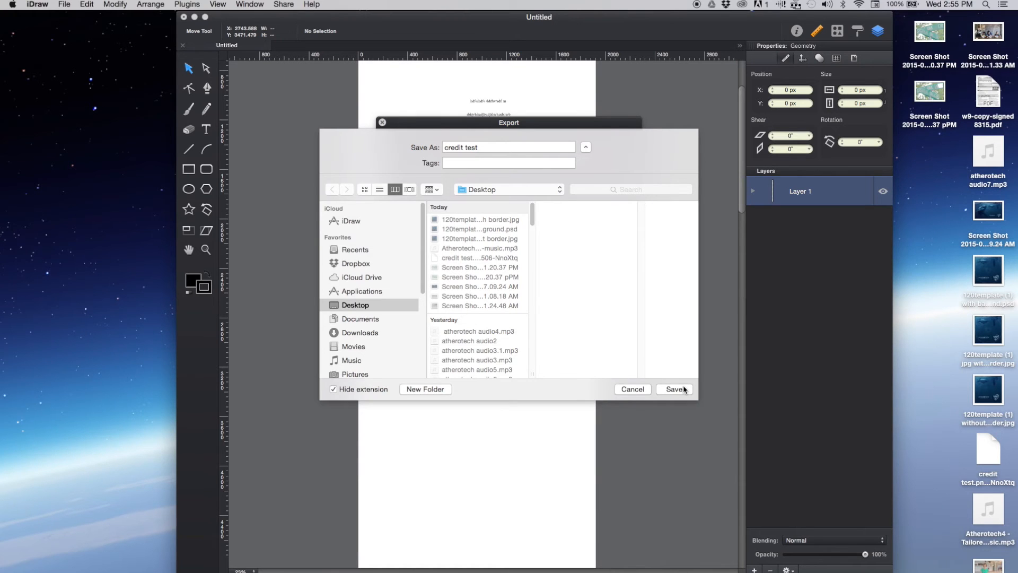
click(675, 389)
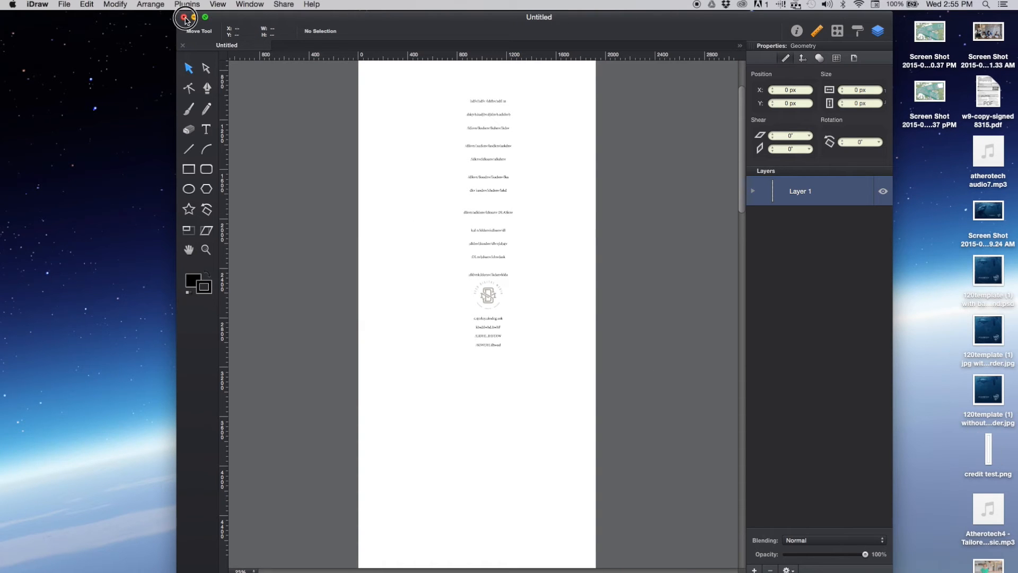
- Close the credits document and choose Don't Save to discard changes
click(185, 17)
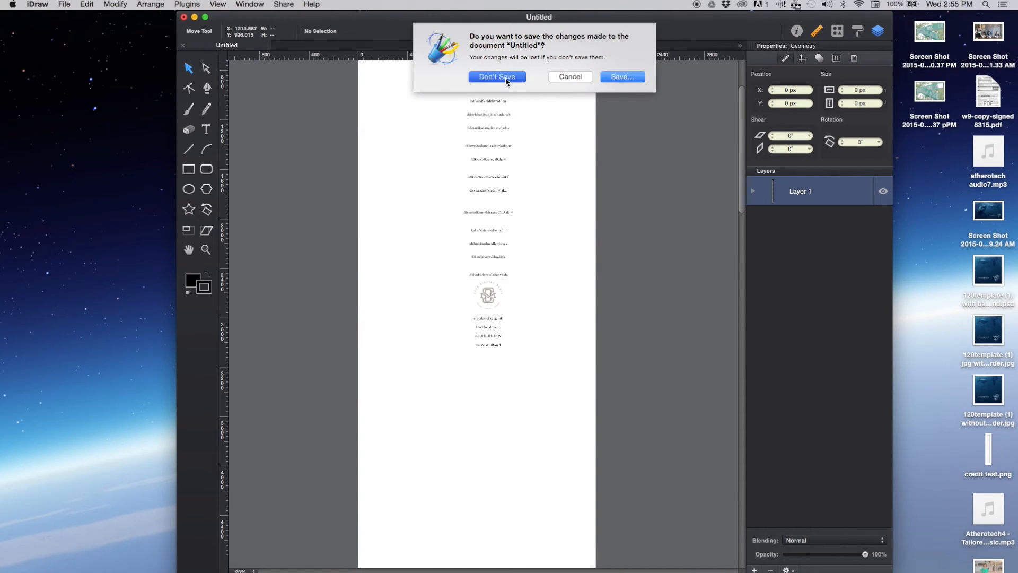
click(497, 77)
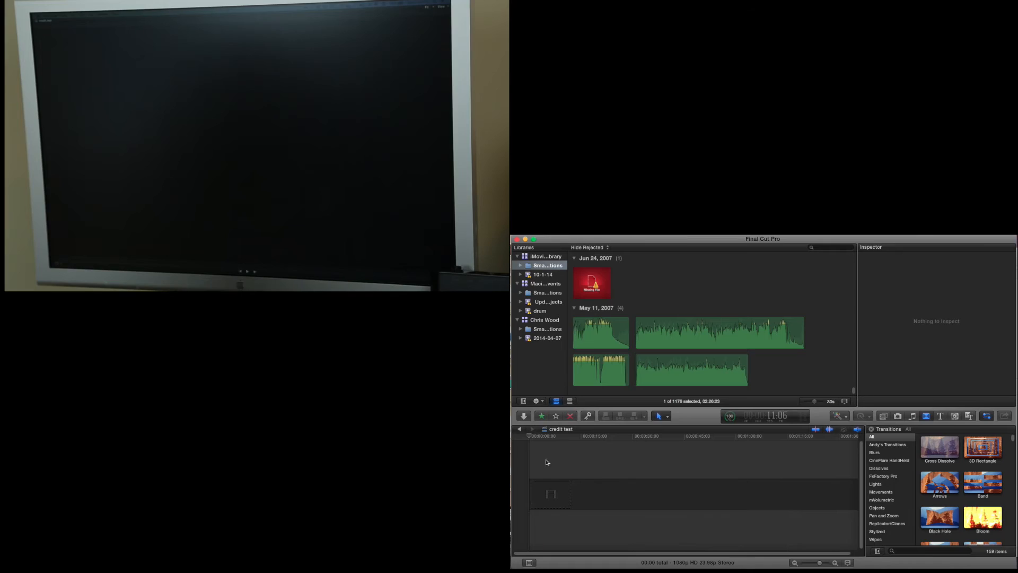
- Drop credit test.png into the credit test timeline and select the clip
click(540, 435)
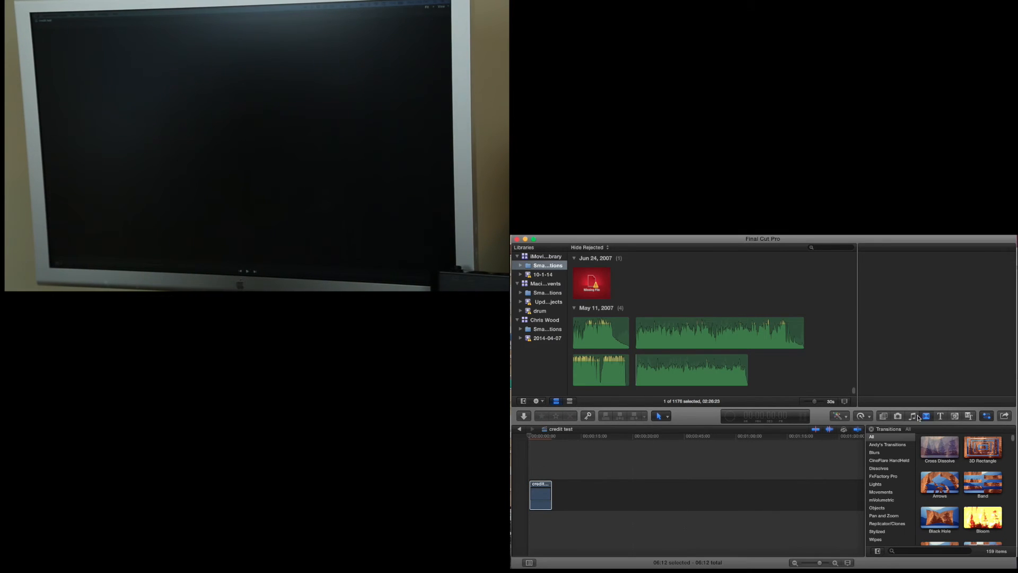
click(884, 416)
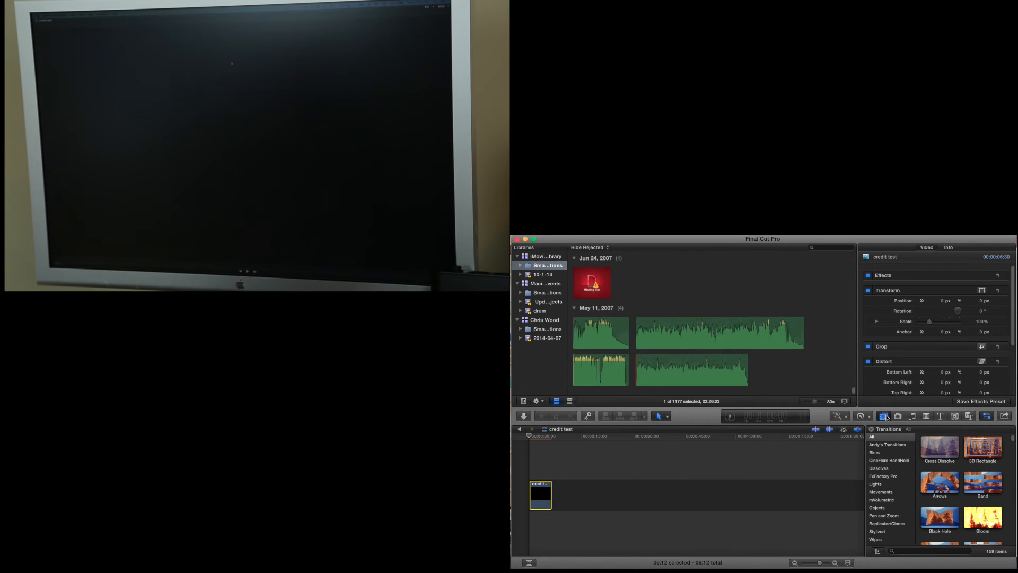
- Add a Pastel solid under the credits clip, both extended to ten seconds
click(955, 416)
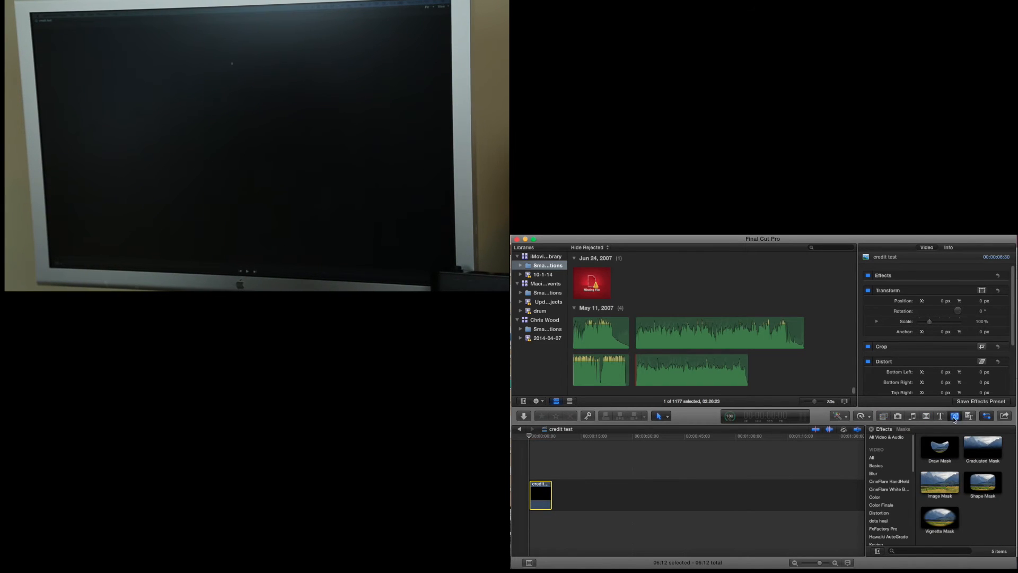
click(955, 416)
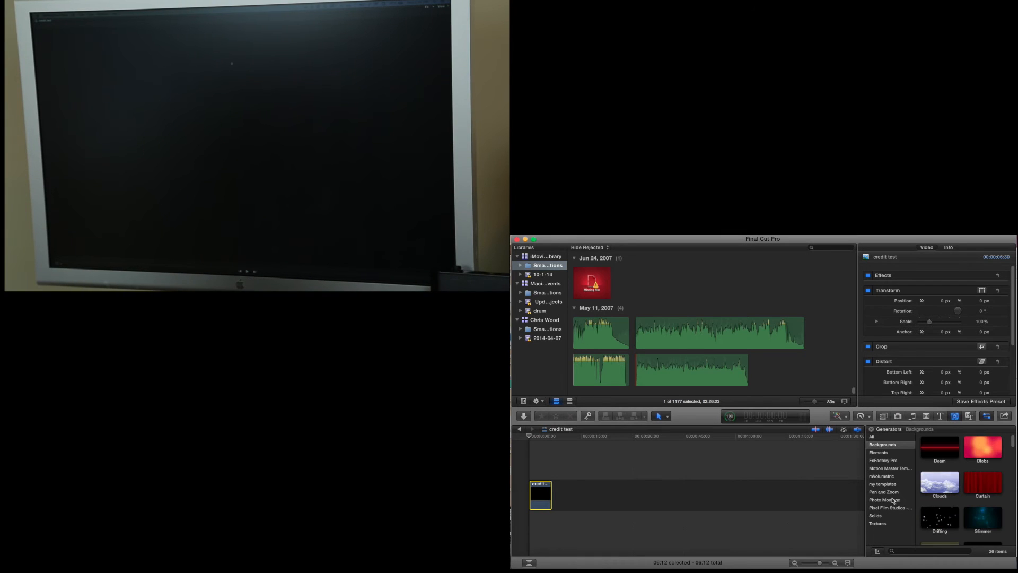
click(876, 514)
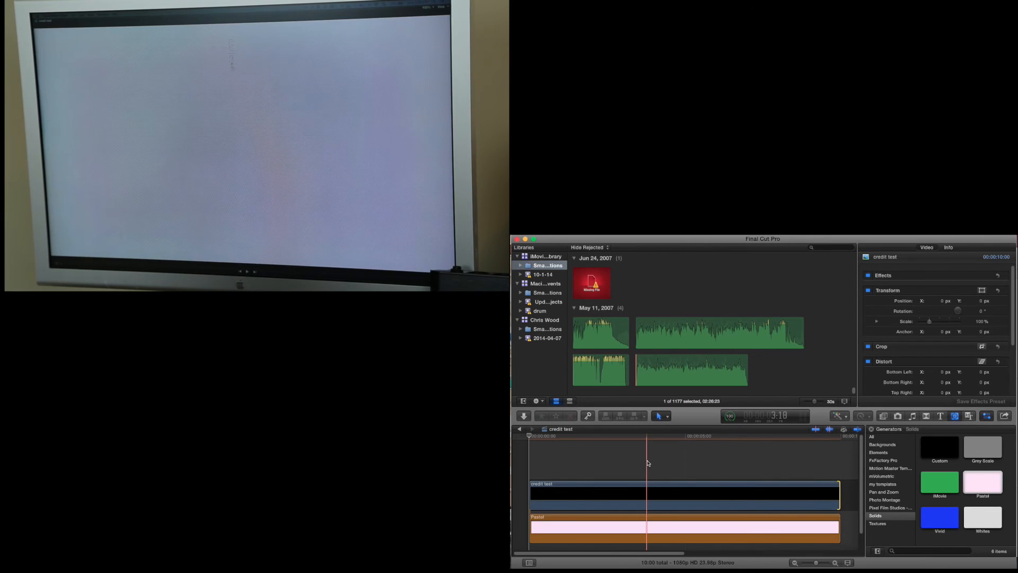
click(649, 494)
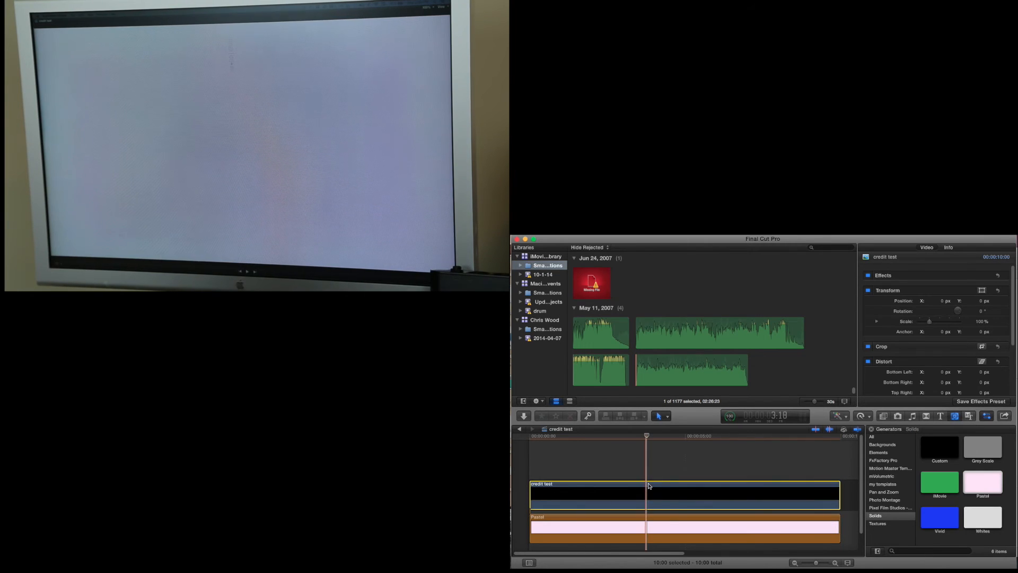